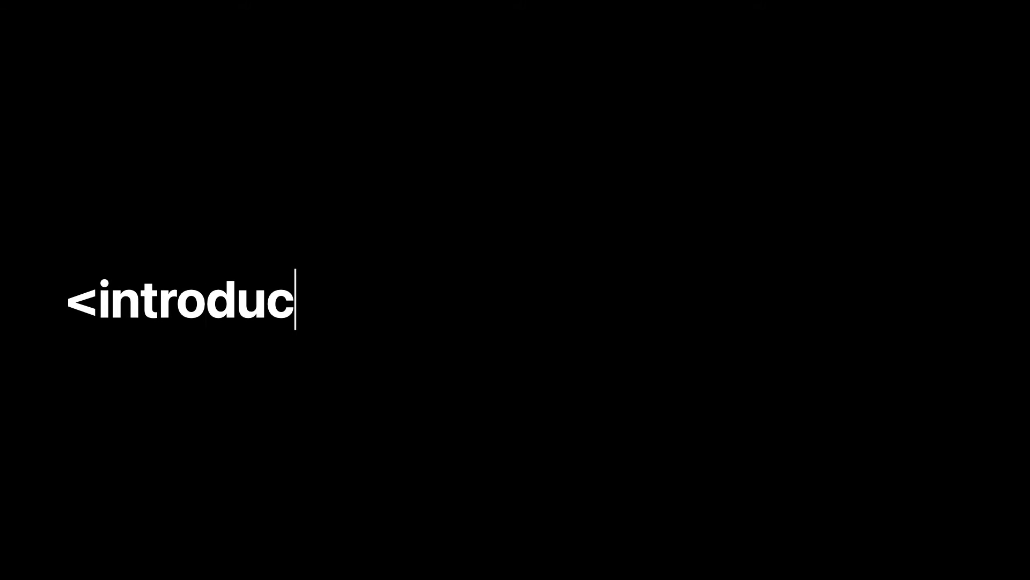
{"action": "type", "text": "tion> Hello"}
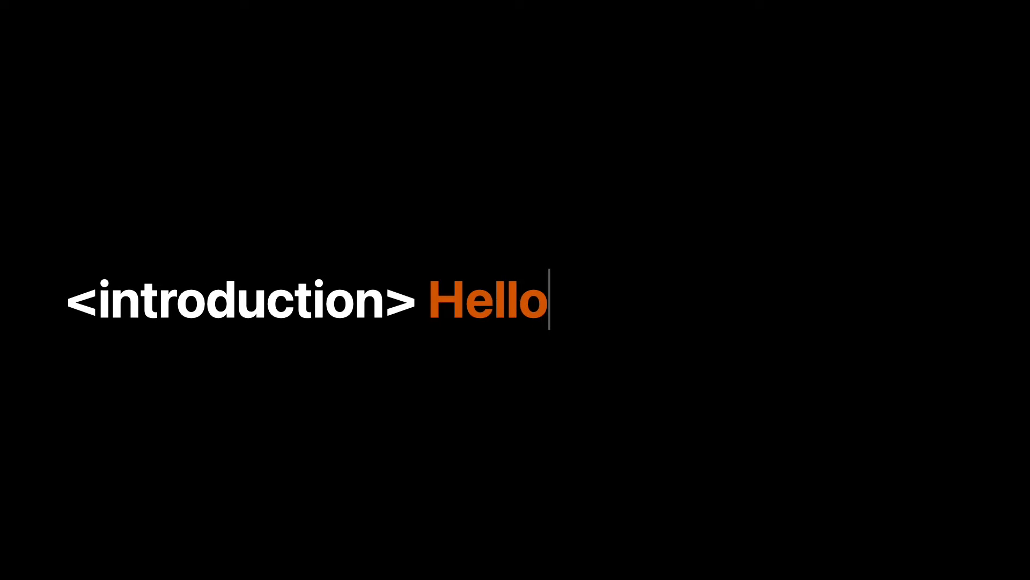
{"action": "type", "text": "</introduct"}
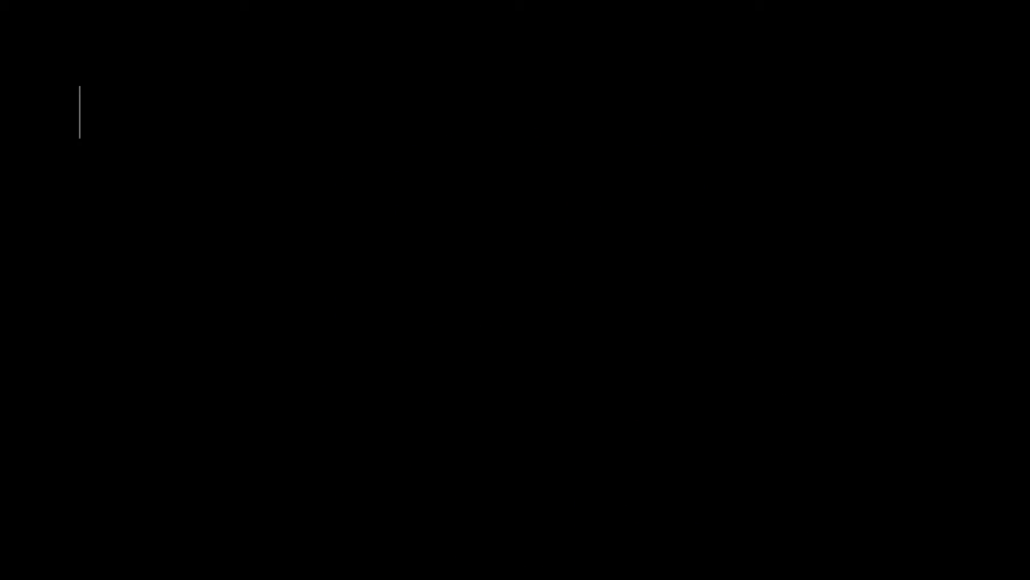
{"action": "type", "text": "Common issues users face with passwords:"}
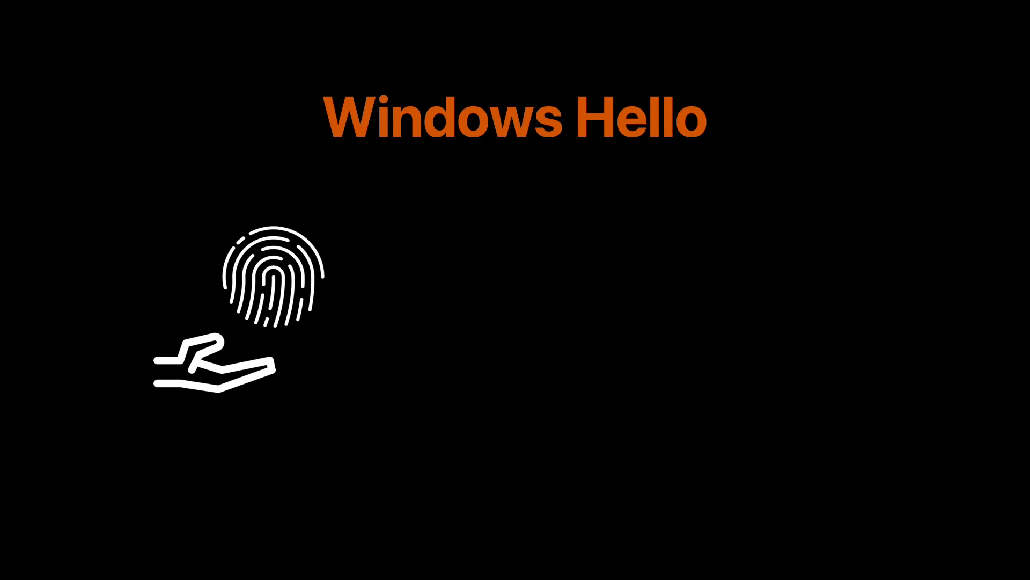
{"action": "type", "text": "Uses a fingerprint sensor to scan fingerprint"}
{"action": "type", "text": "Supports Windows Hello in Windows"}
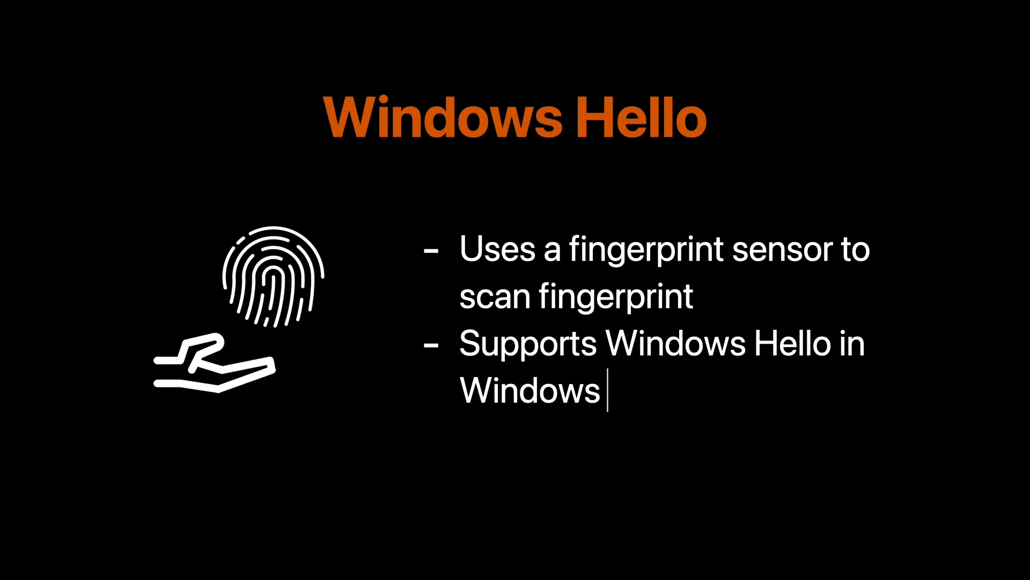
{"action": "type", "text": "10 and Windows 11"}
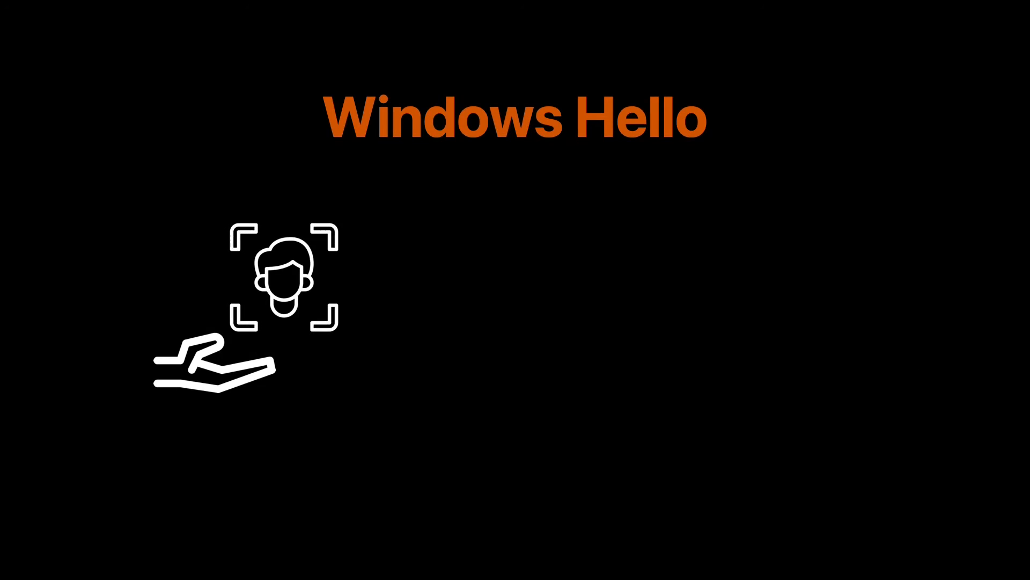
{"action": "type", "text": "Cameras that can differentiate between a"}
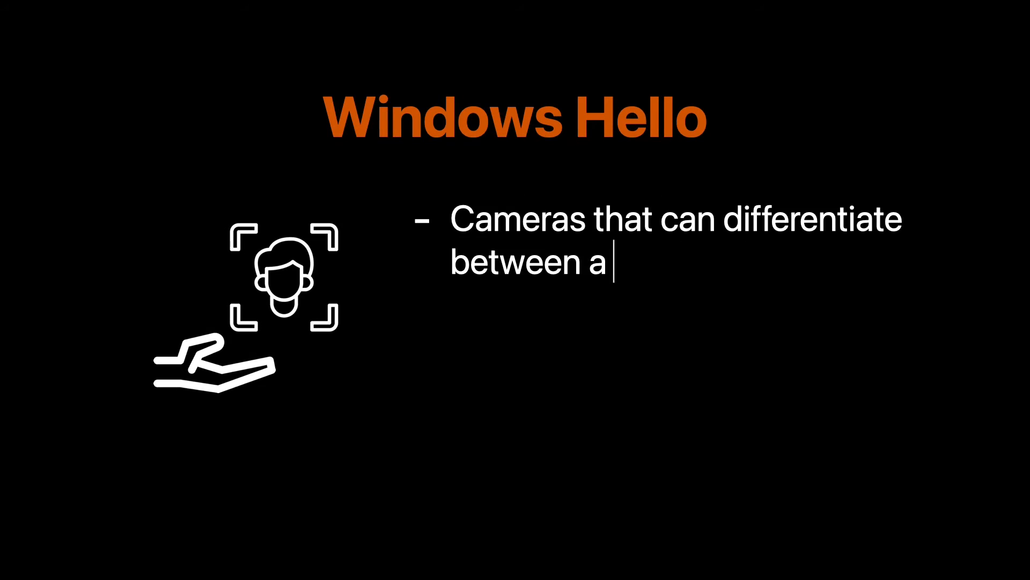
{"action": "type", "text": "living person and a photograph"}
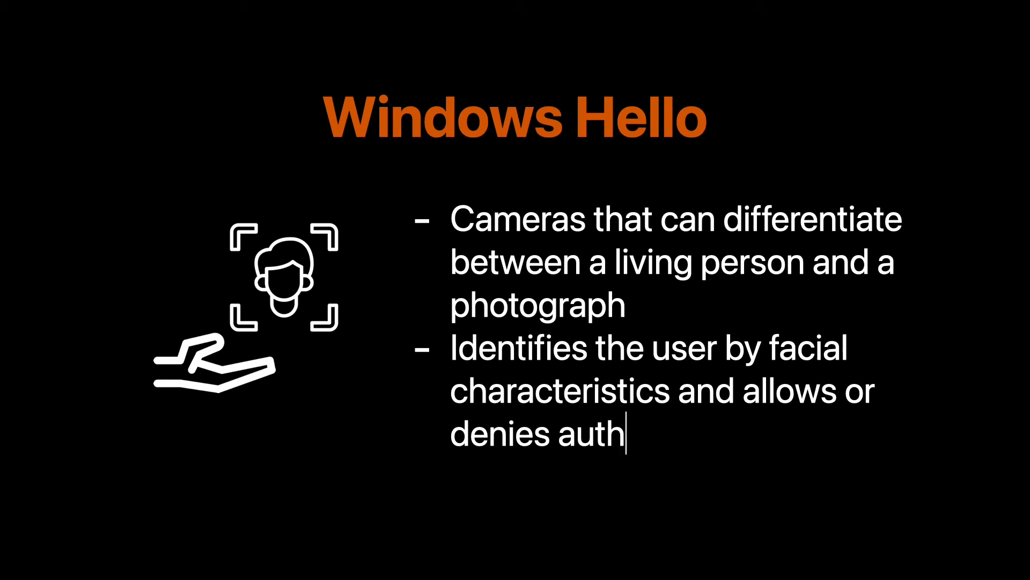
{"action": "type", "text": "entication"}
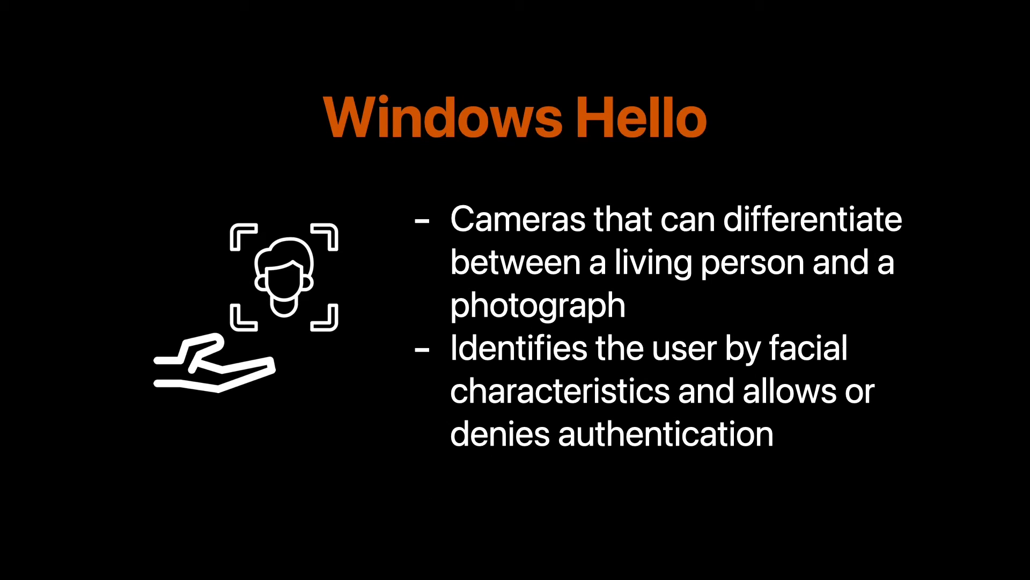